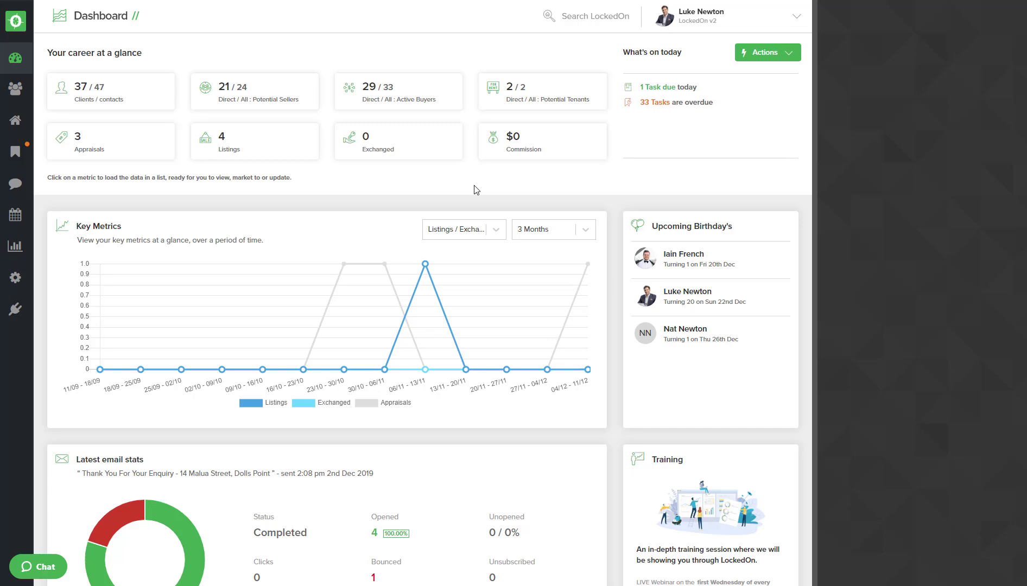
{"action": "mouse_move", "coordinate": [477, 188]}
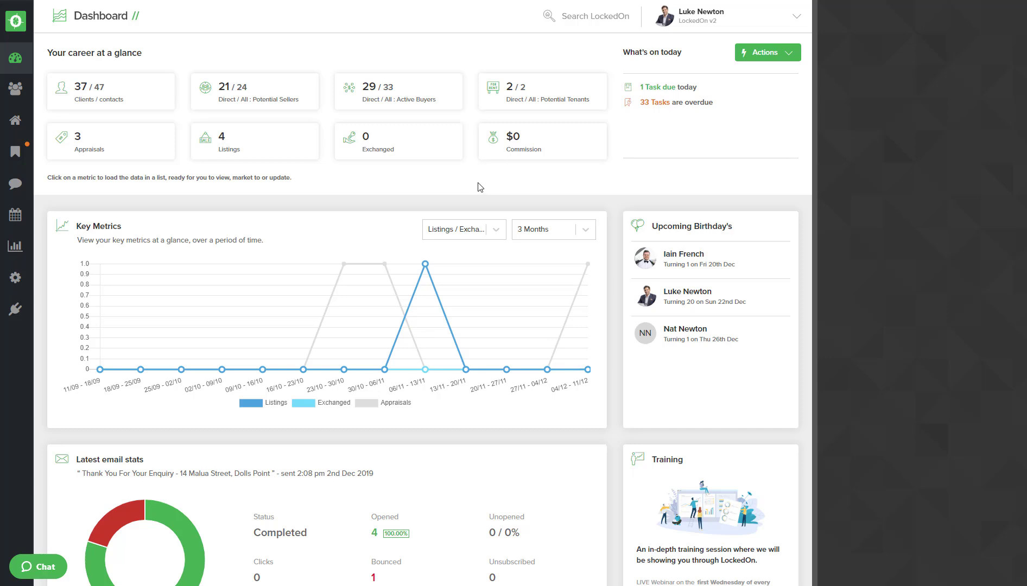
{"action": "mouse_move", "coordinate": [483, 188]}
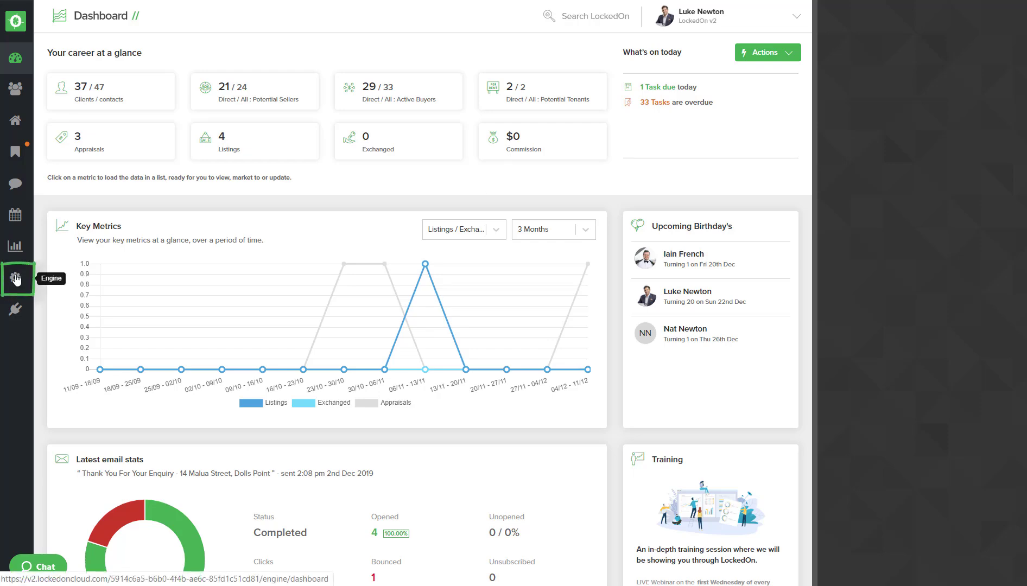
Show the full DNA plans list from the Engine Room
{"action": "left_click", "coordinate": [15, 278]}
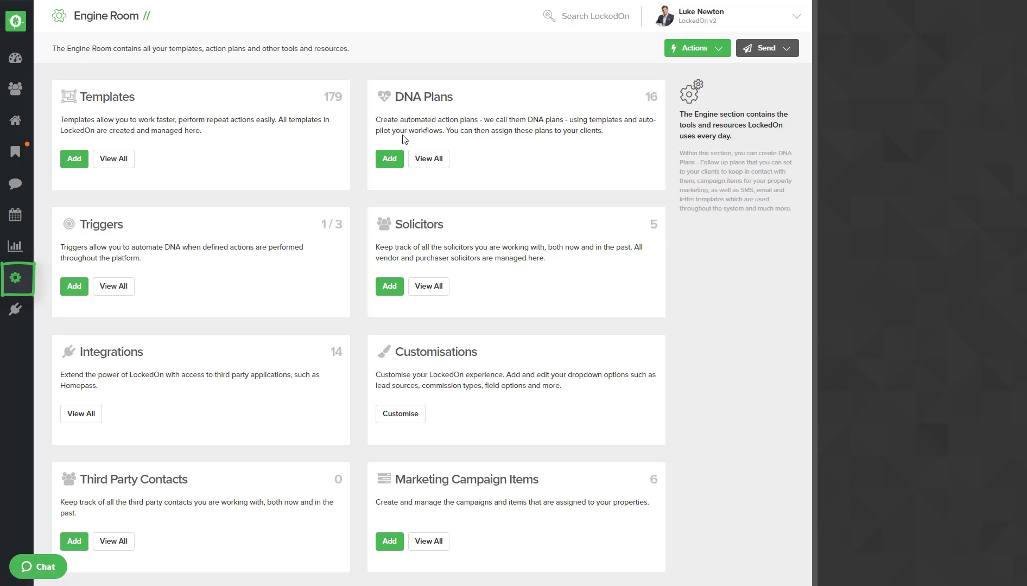
{"action": "left_click", "coordinate": [429, 158]}
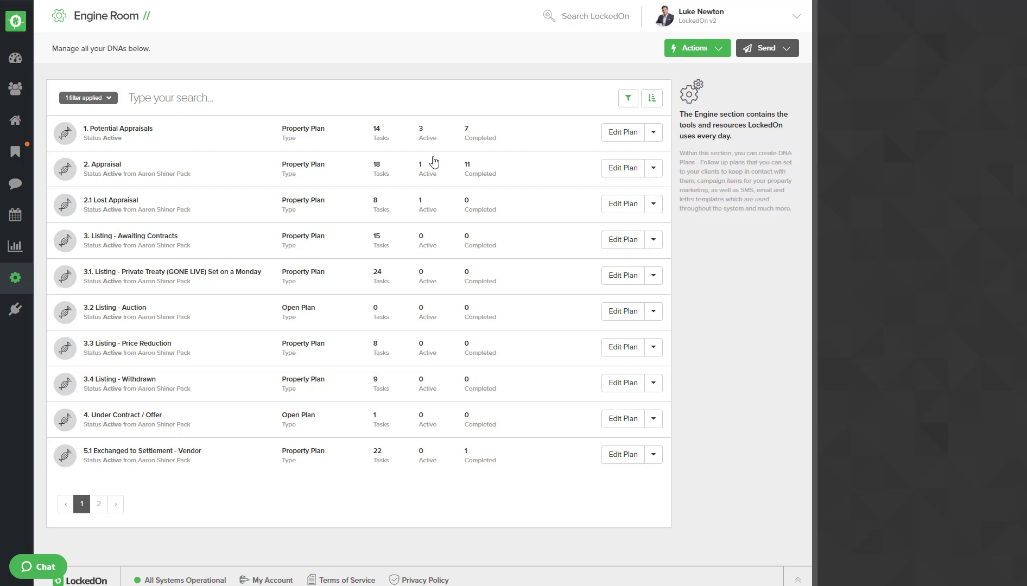
{"action": "mouse_move", "coordinate": [446, 163]}
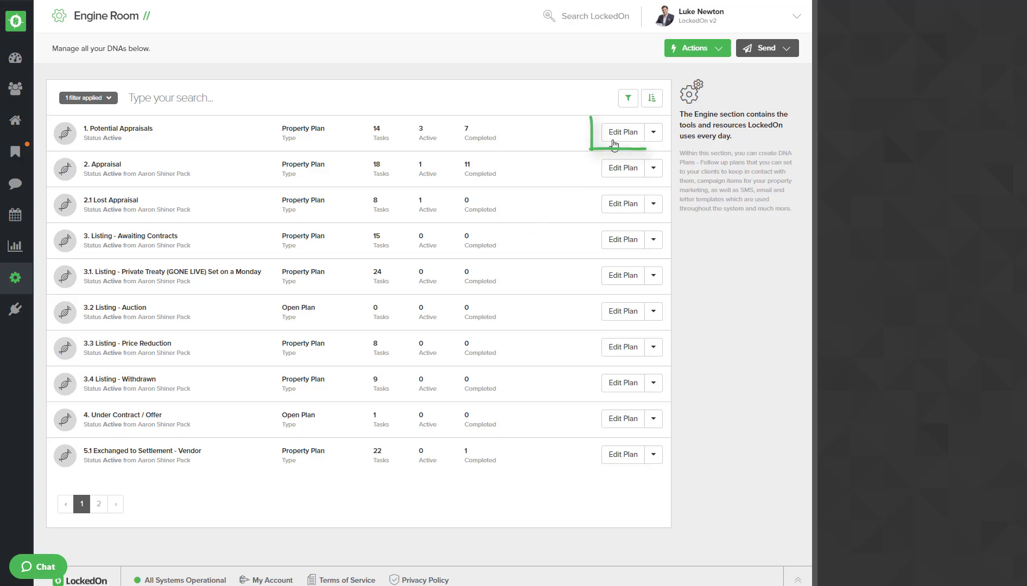
Edit the '1. Potential Appraisals' plan and its immediate 'Nice to Meet You' Sms step
{"action": "left_click", "coordinate": [621, 132]}
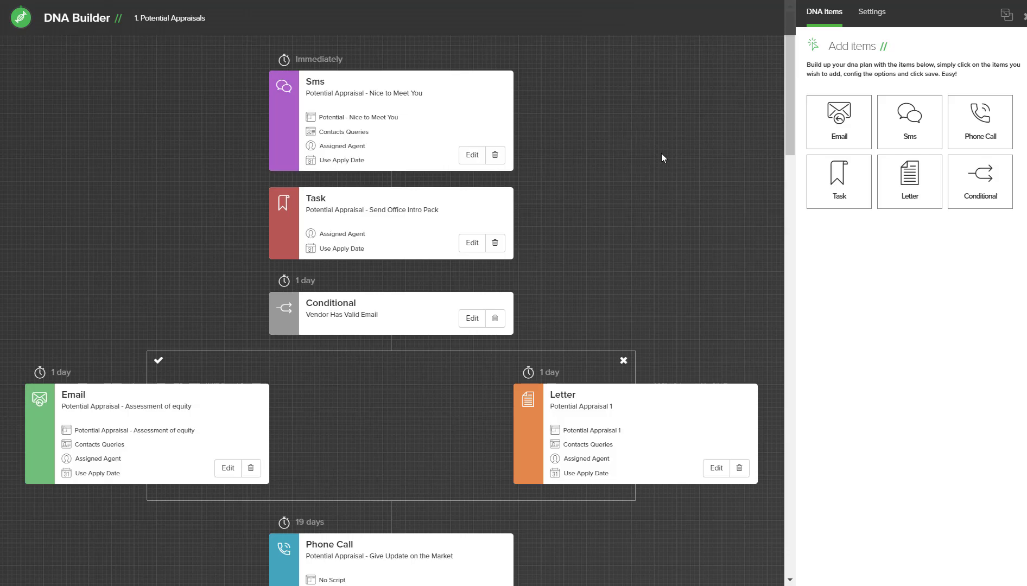
{"action": "mouse_move", "coordinate": [387, 113]}
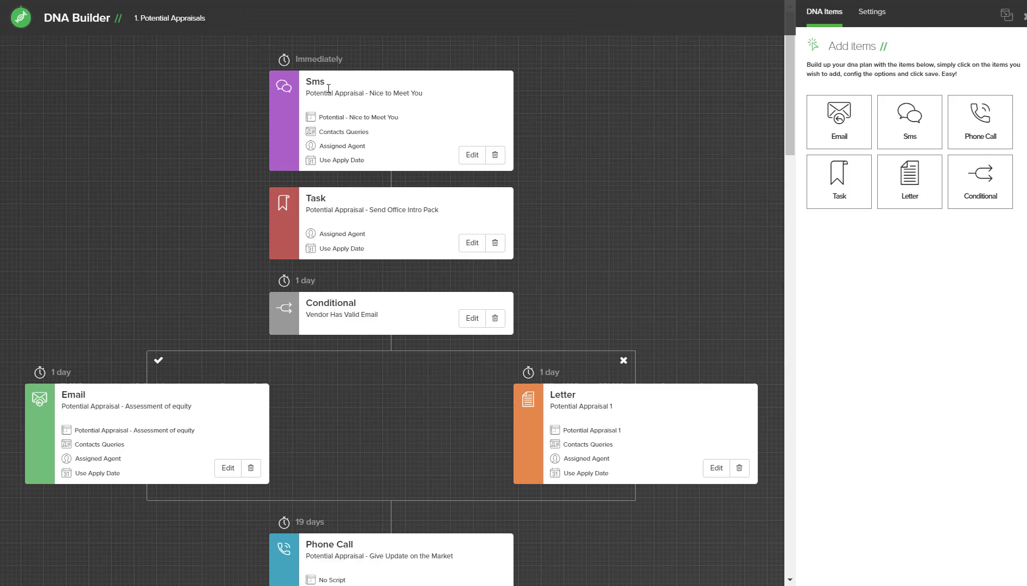
{"action": "left_click", "coordinate": [471, 155]}
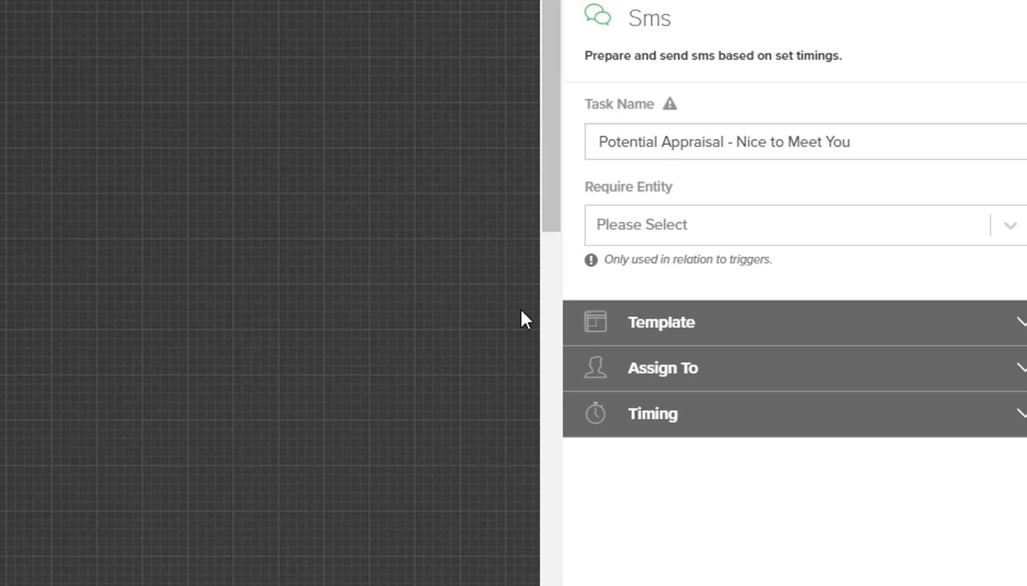
Switch the 'Nice to Meet You' Sms template to Automated
{"action": "left_click", "coordinate": [660, 321]}
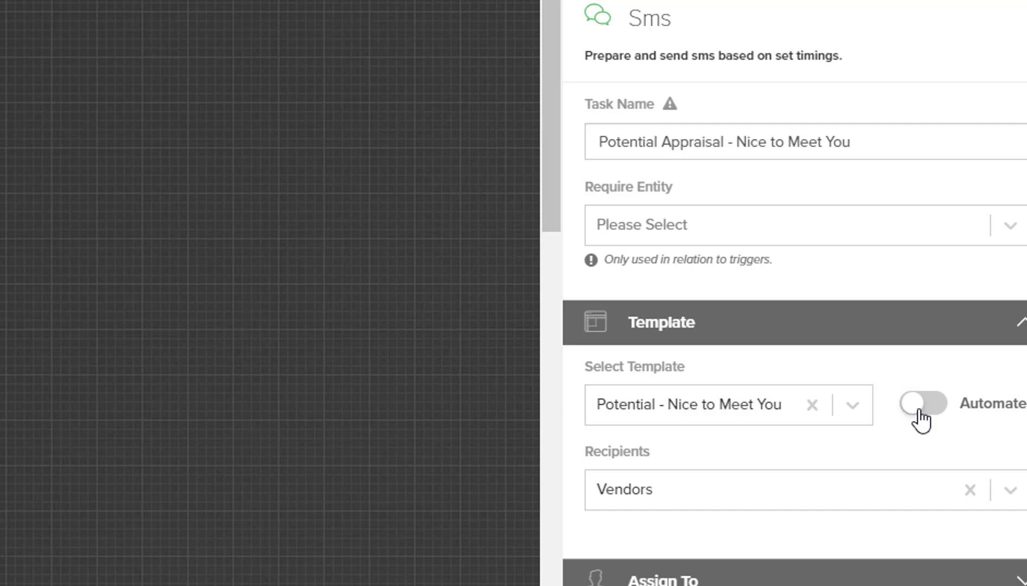
{"action": "left_click", "coordinate": [922, 404]}
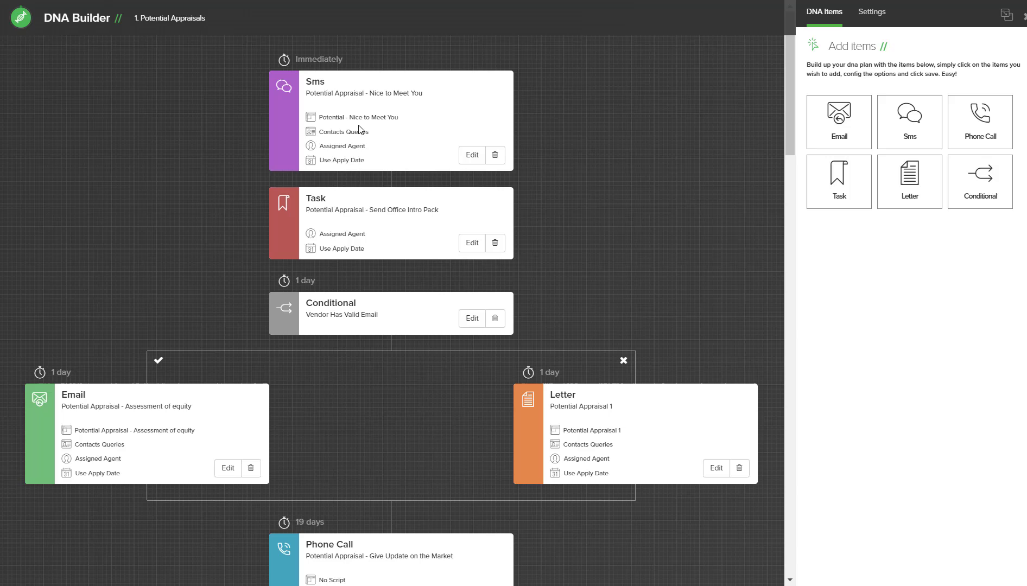
{"action": "mouse_move", "coordinate": [345, 143]}
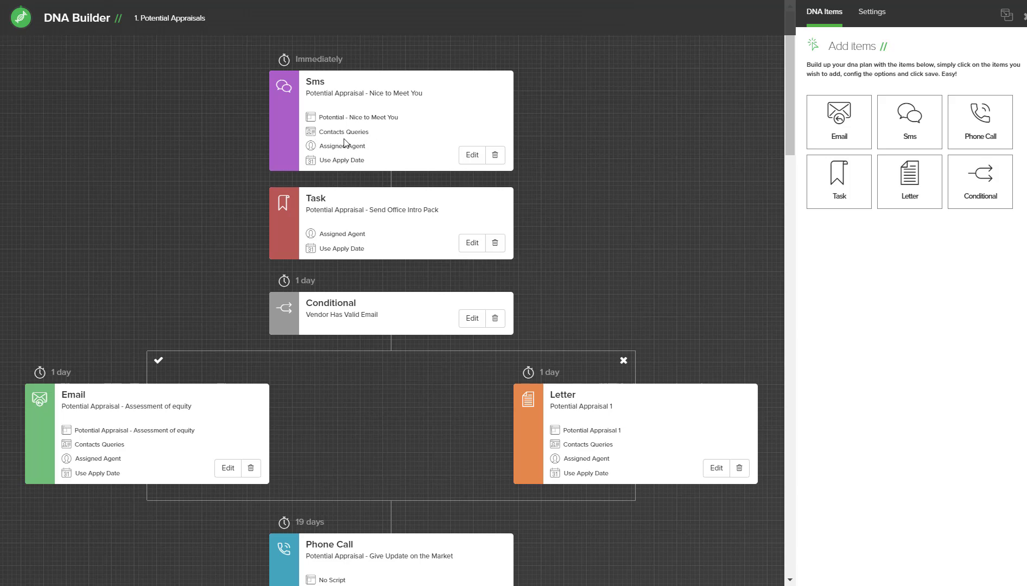
{"action": "mouse_move", "coordinate": [316, 147]}
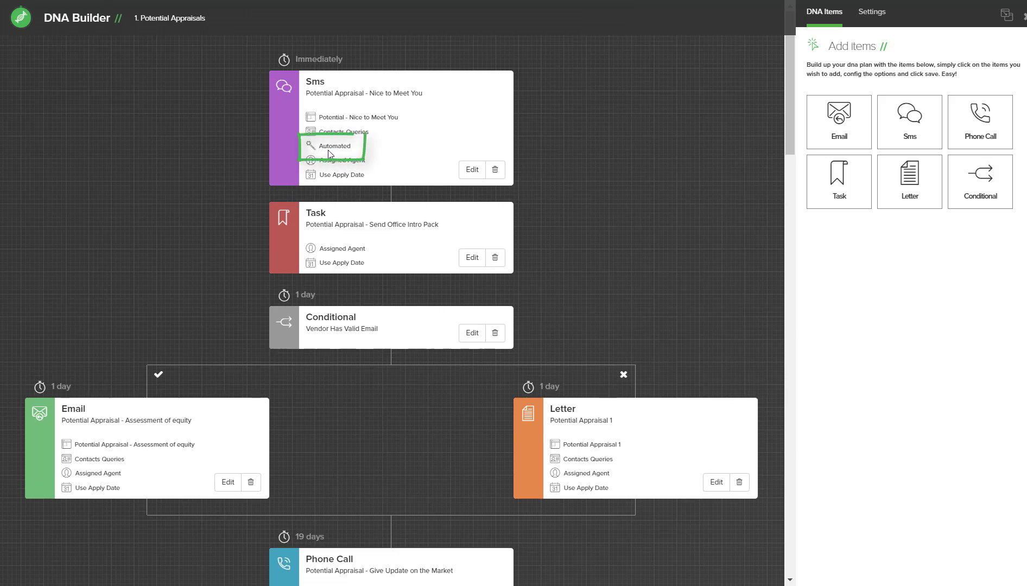
{"action": "mouse_move", "coordinate": [332, 146]}
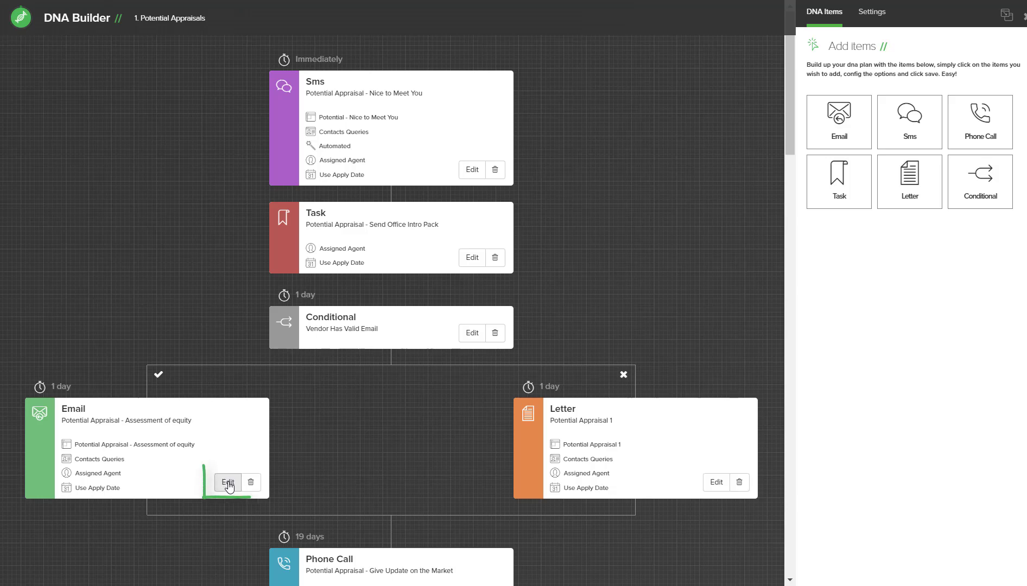
Set the 1-day 'Assessment of equity' email template to Automated and save the task
{"action": "left_click", "coordinate": [227, 483]}
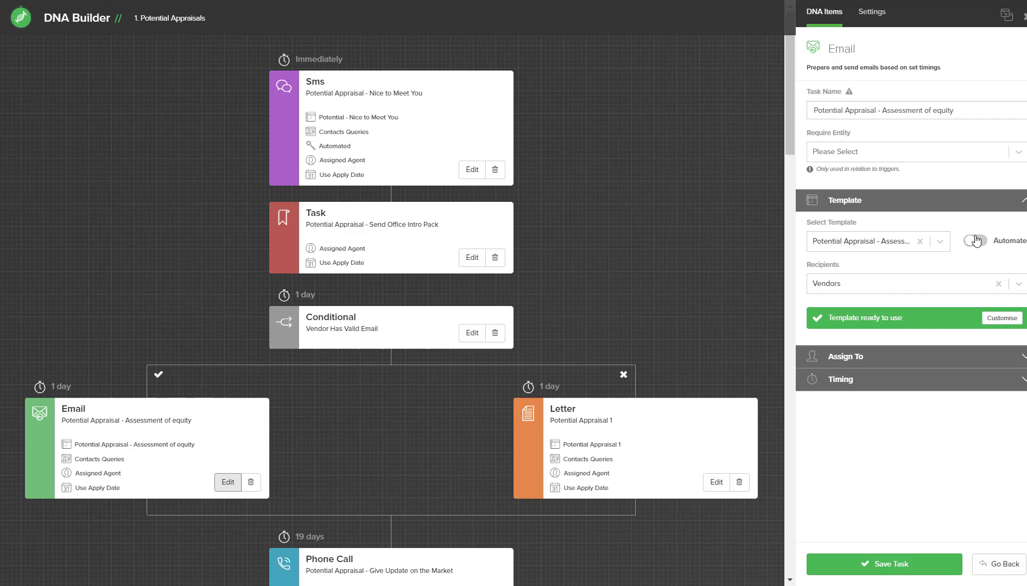
{"action": "left_click", "coordinate": [977, 241]}
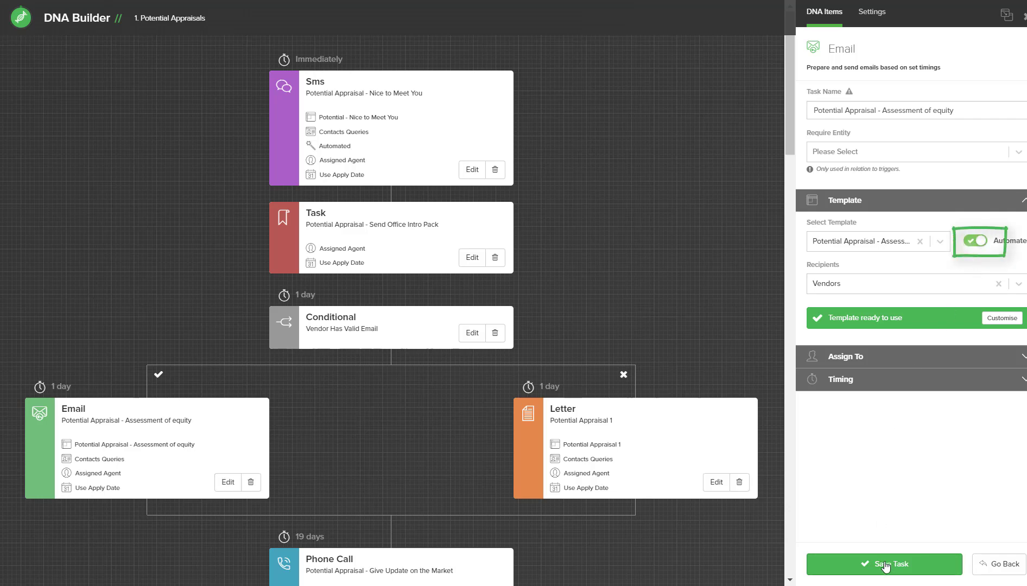
{"action": "left_click", "coordinate": [884, 564]}
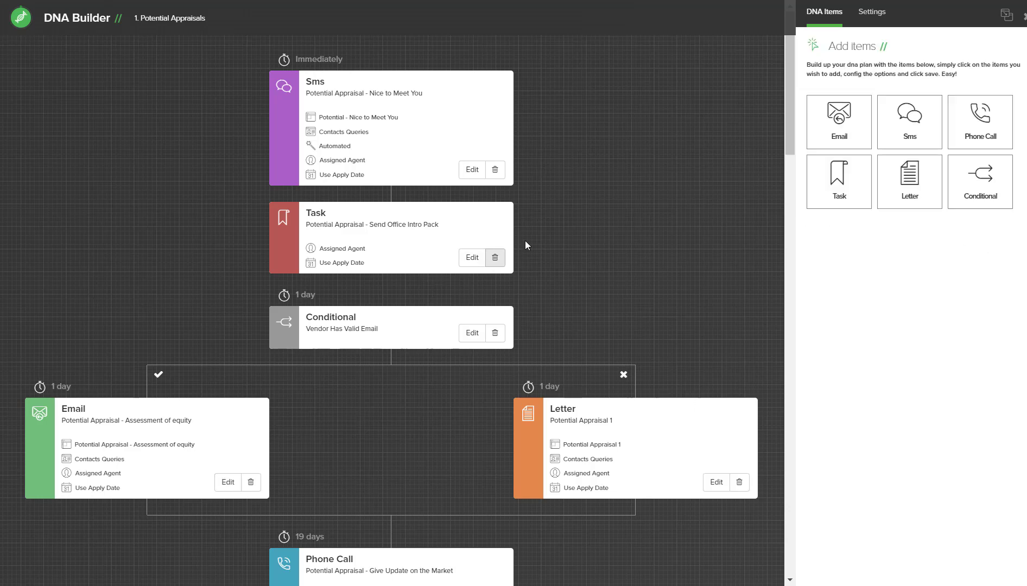
Save the 45-day 'Offer MA' Sms step with its template set to Automated
{"action": "scroll", "scroll_direction": "down", "scroll_amount": 3}
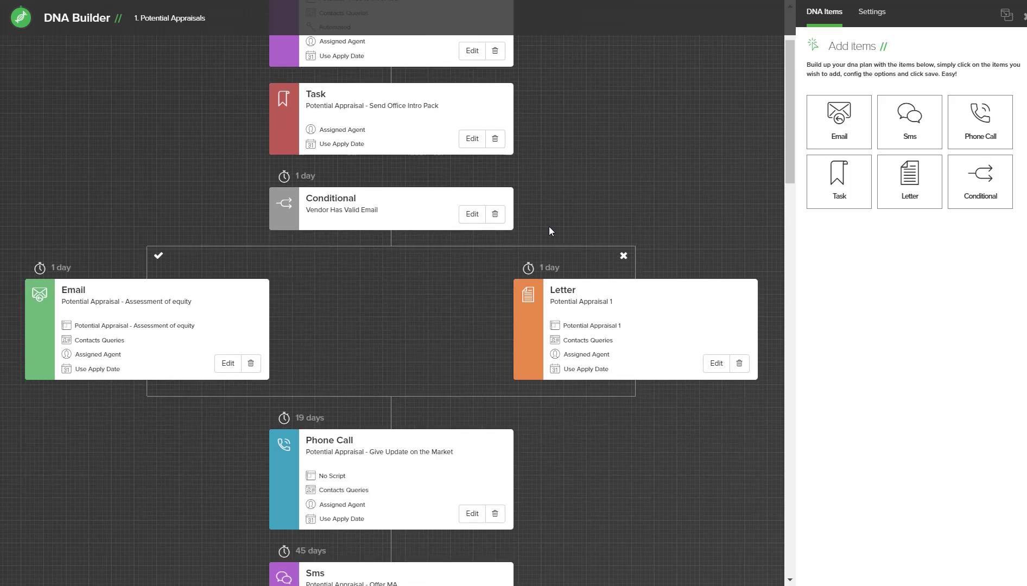
{"action": "scroll", "scroll_direction": "down", "scroll_amount": 3}
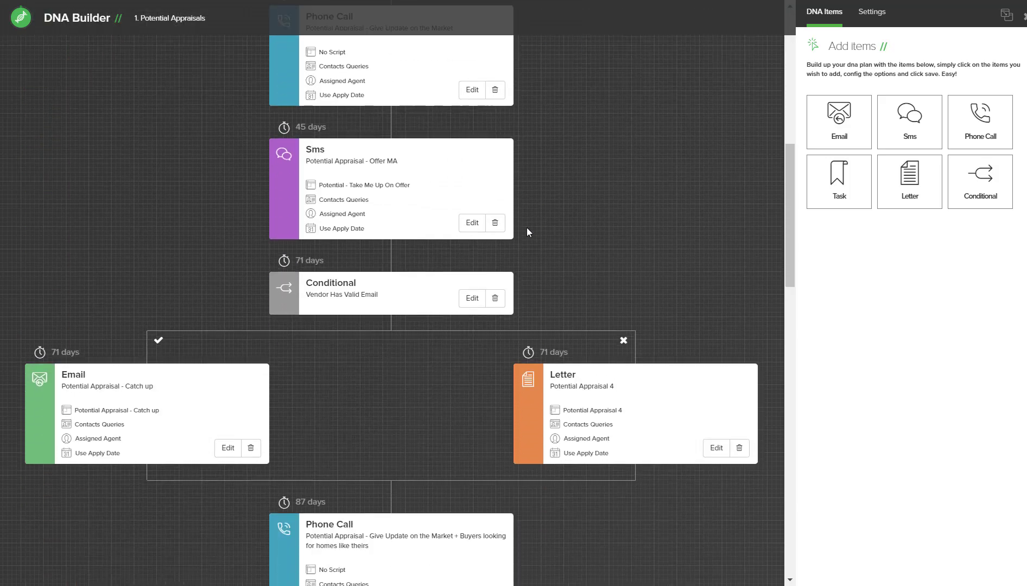
{"action": "left_click", "coordinate": [471, 223]}
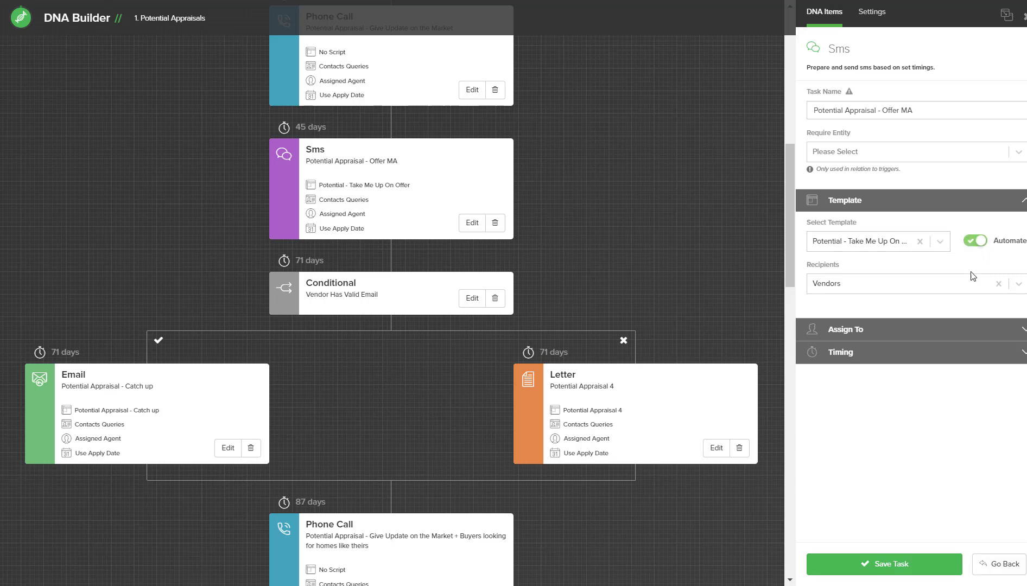
{"action": "left_click", "coordinate": [883, 563]}
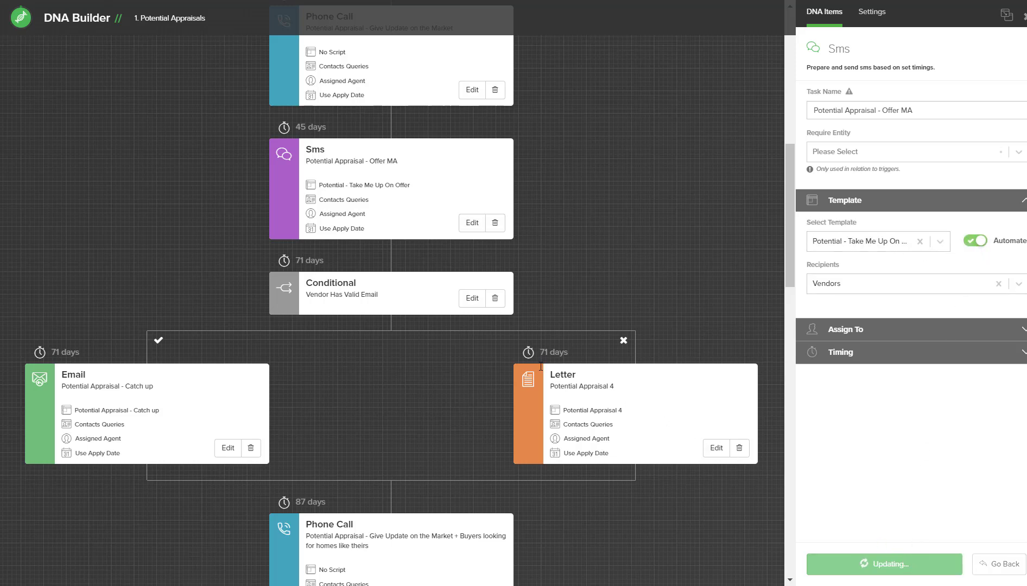
{"action": "left_click", "coordinate": [1000, 564]}
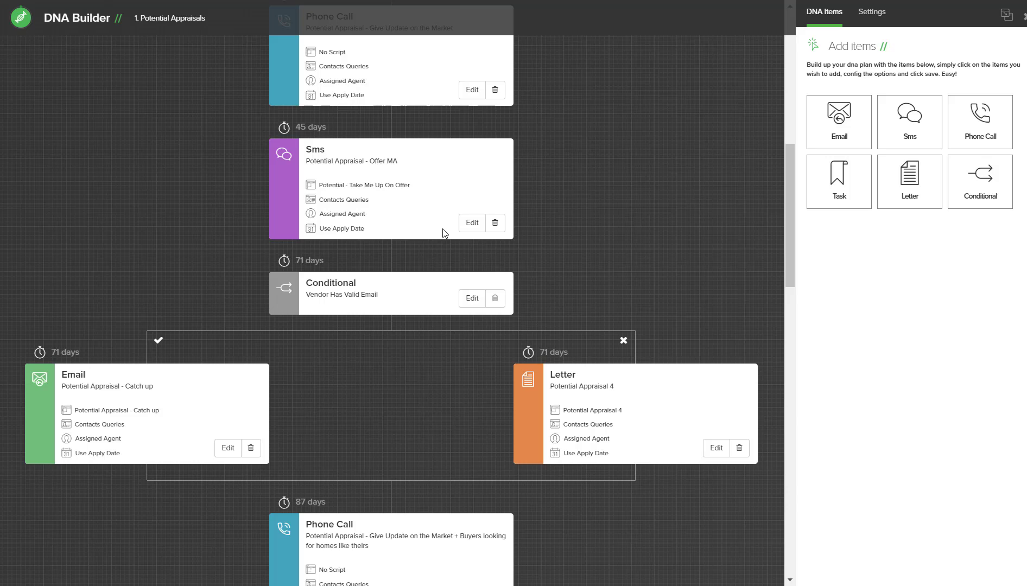
{"action": "mouse_move", "coordinate": [436, 218]}
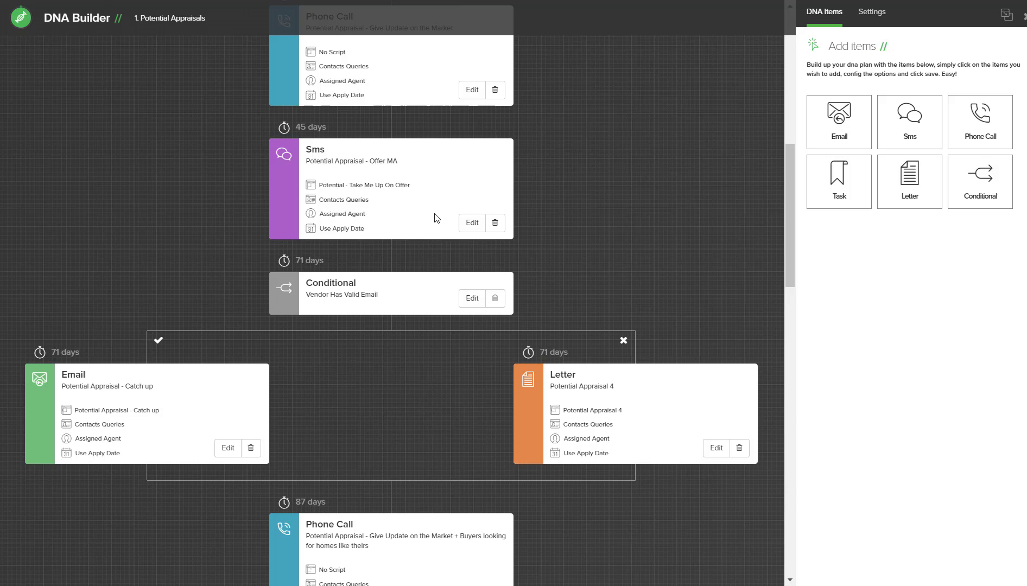